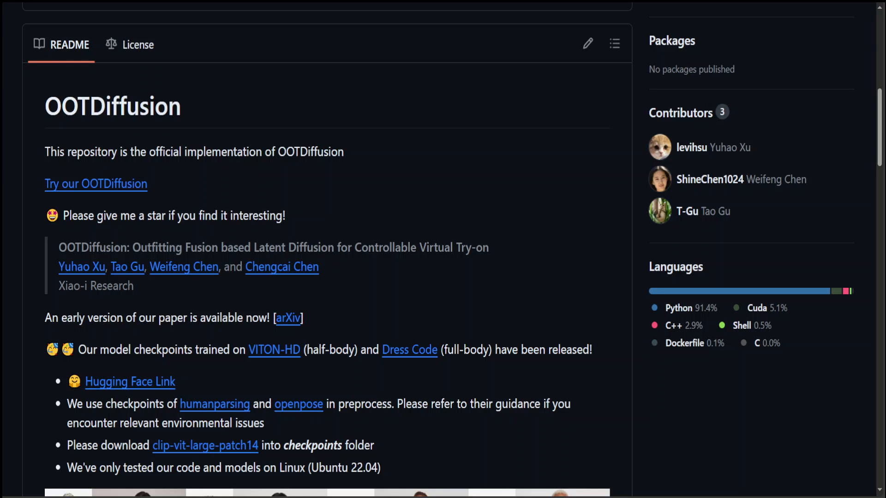
mouse_move(717, 27)
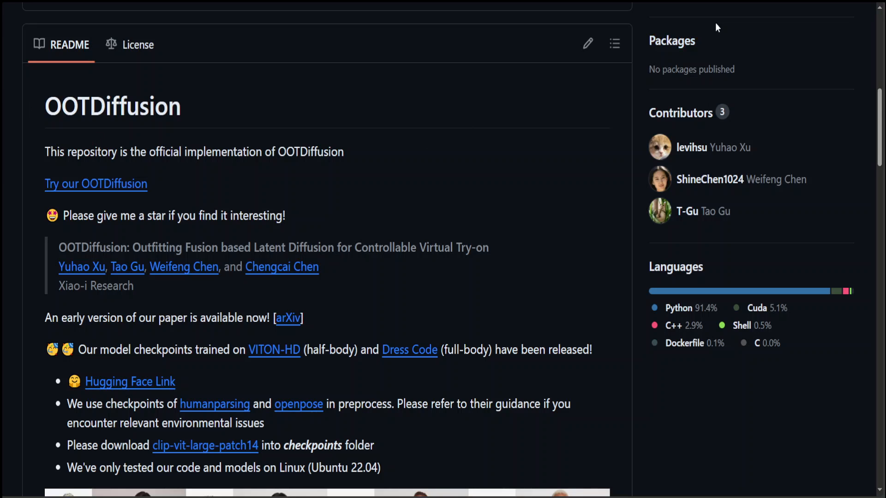
Launch the try-on demo and run the Half-body section with the default model and Dalmatian T-shirt.
click(95, 183)
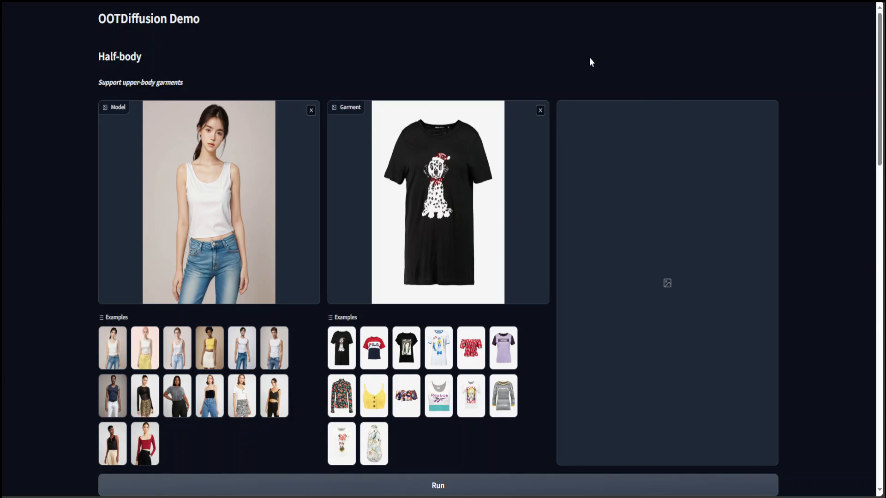
mouse_move(261, 184)
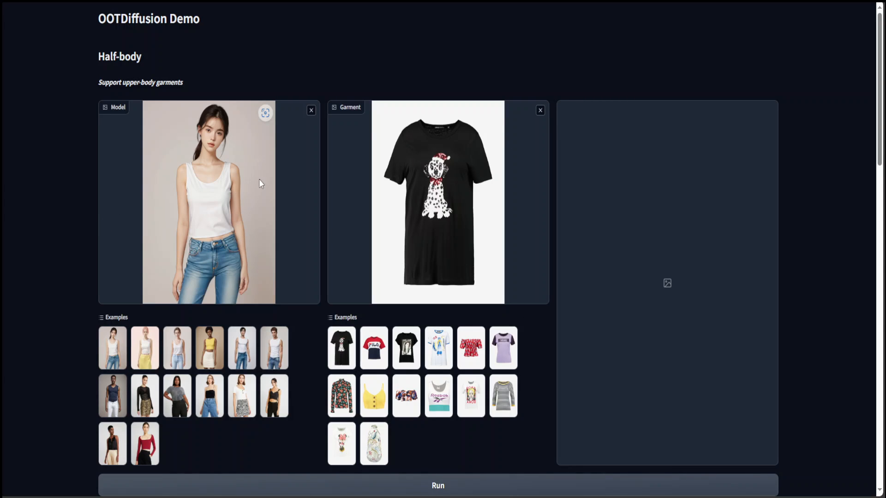
mouse_move(478, 214)
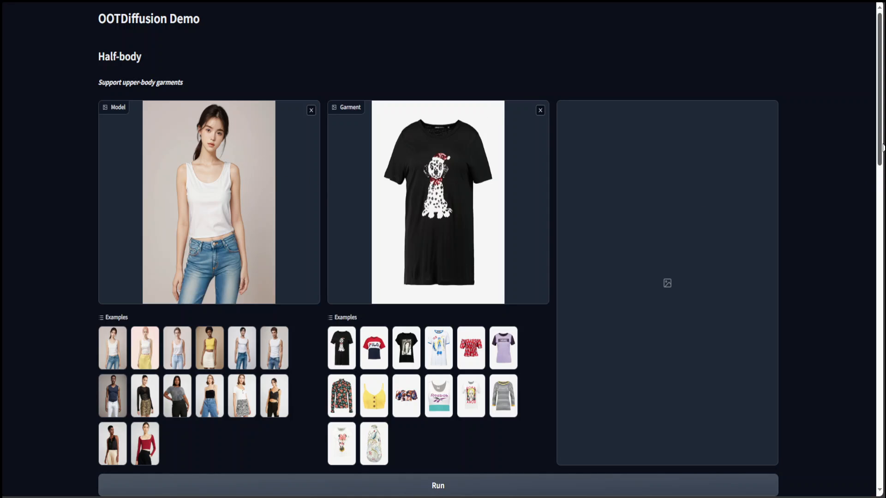
scroll(down, 3)
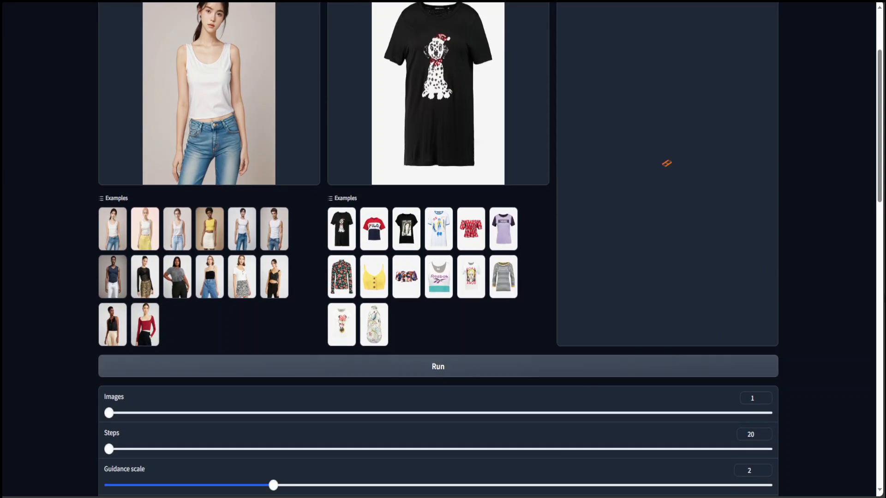
scroll(up, 3)
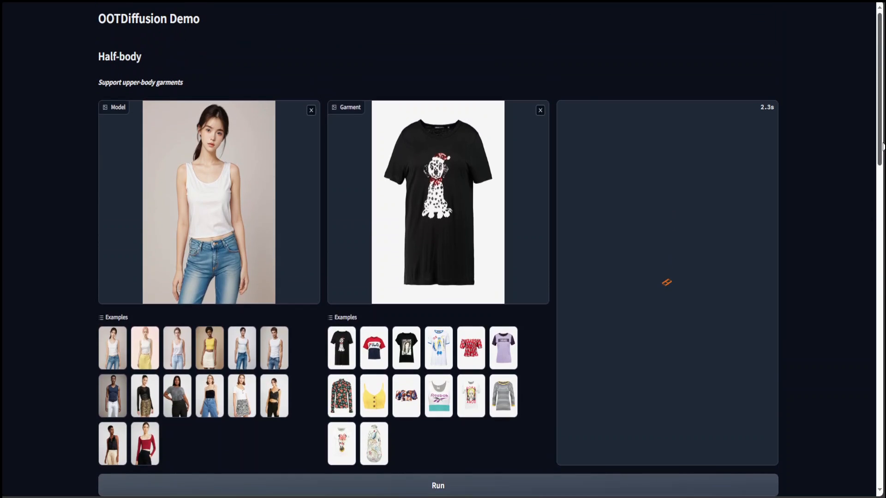
click(438, 486)
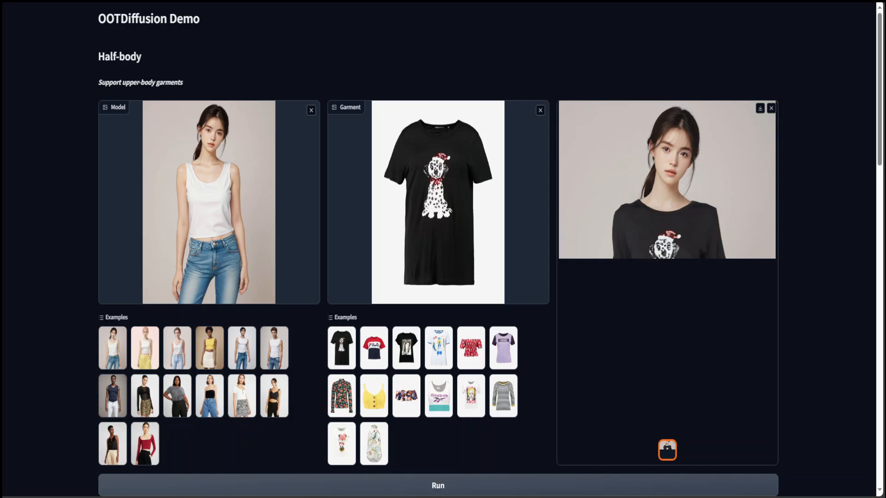
click(667, 451)
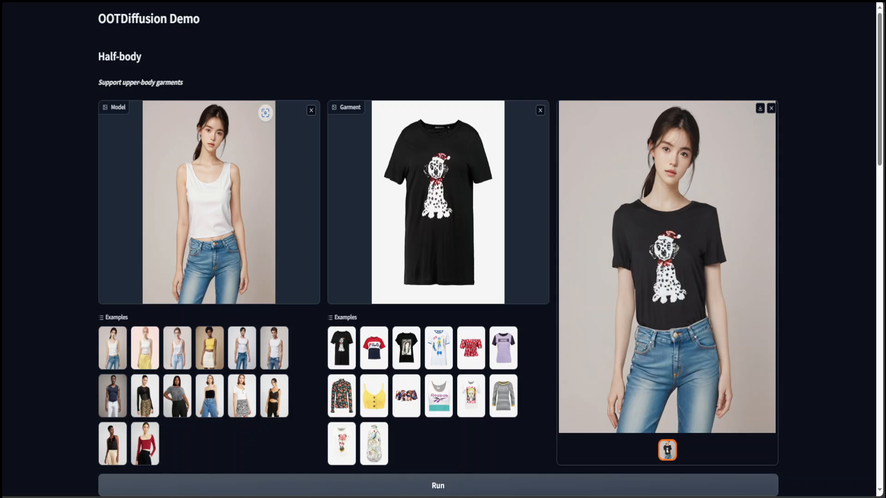
mouse_move(494, 113)
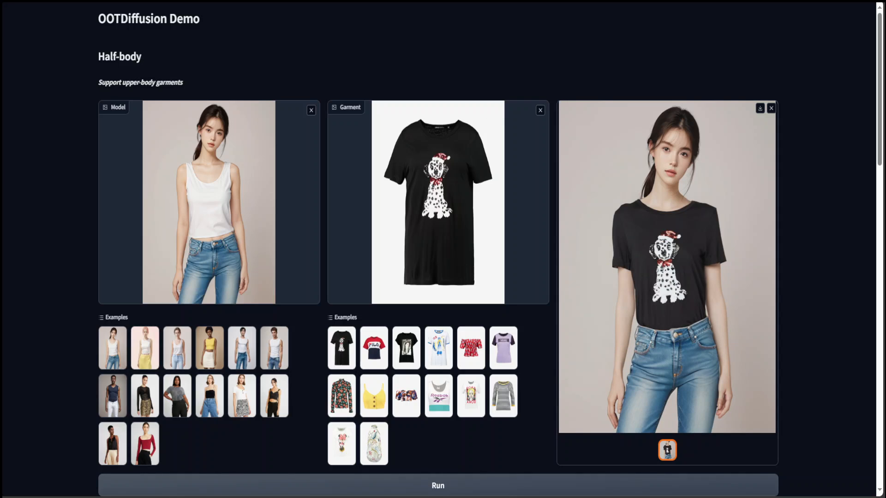
Select the grey-top woman as model and run the Half-body try-on again.
click(145, 348)
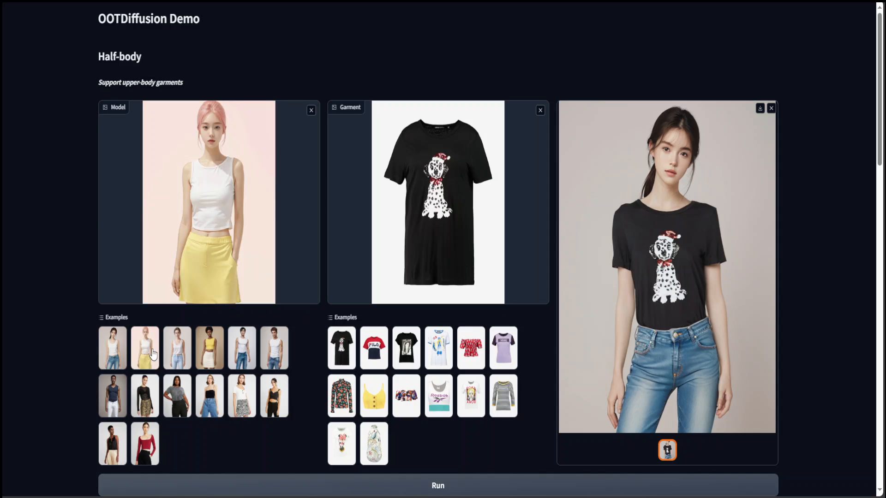
mouse_move(209, 356)
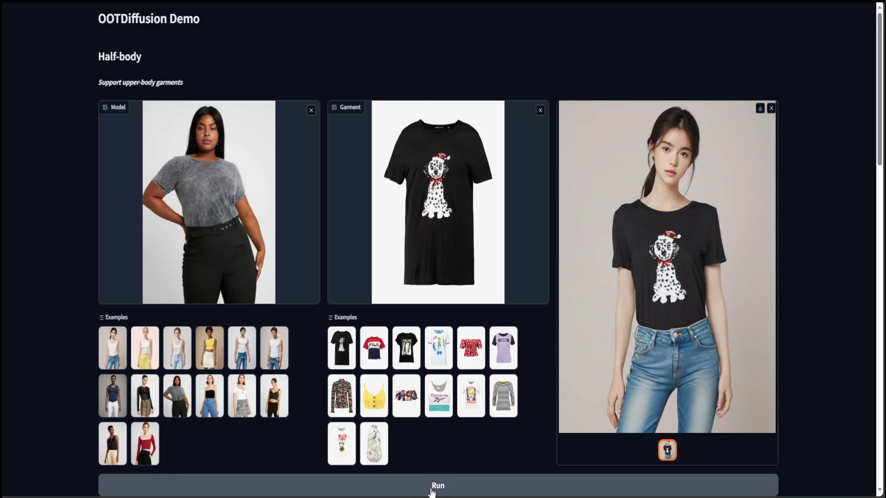
click(437, 485)
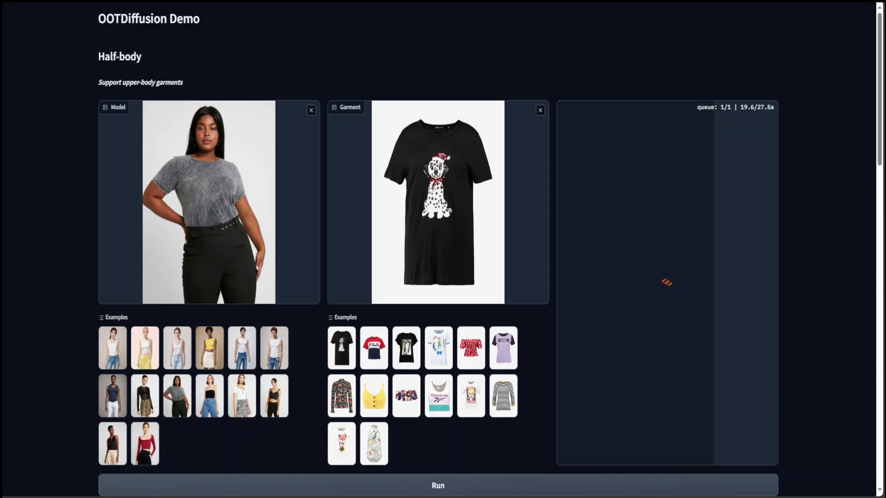
click(437, 485)
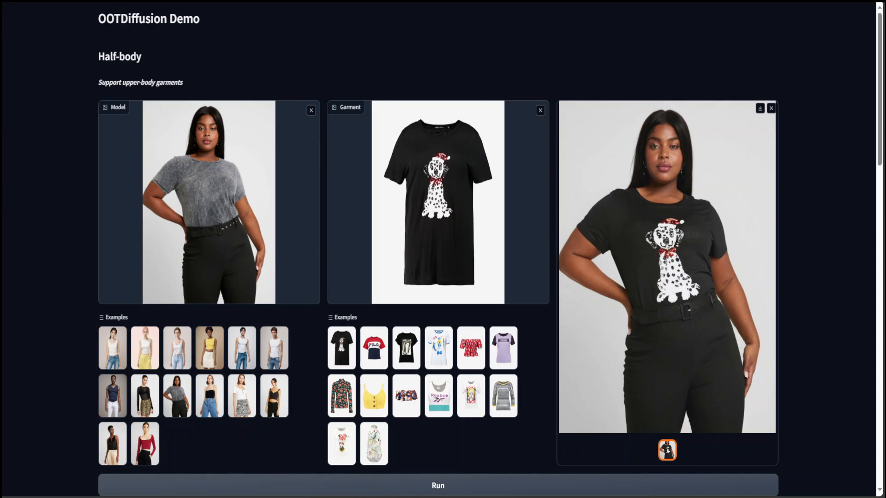
mouse_move(265, 112)
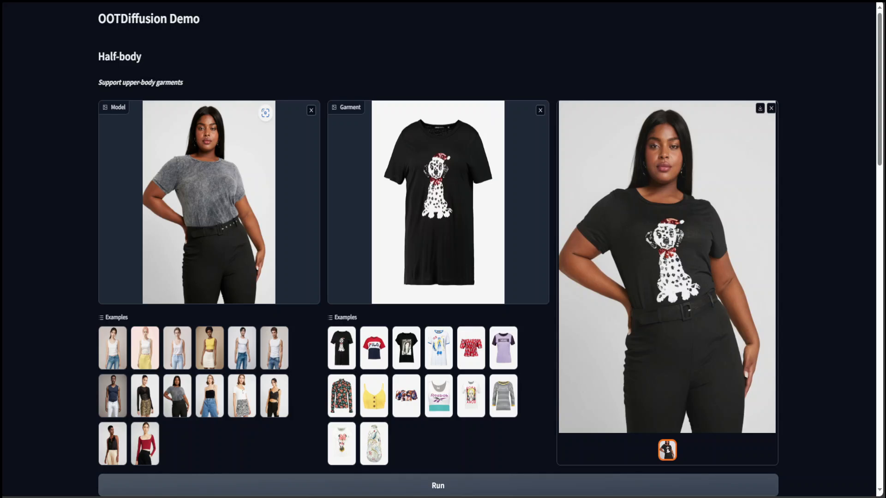
mouse_move(767, 127)
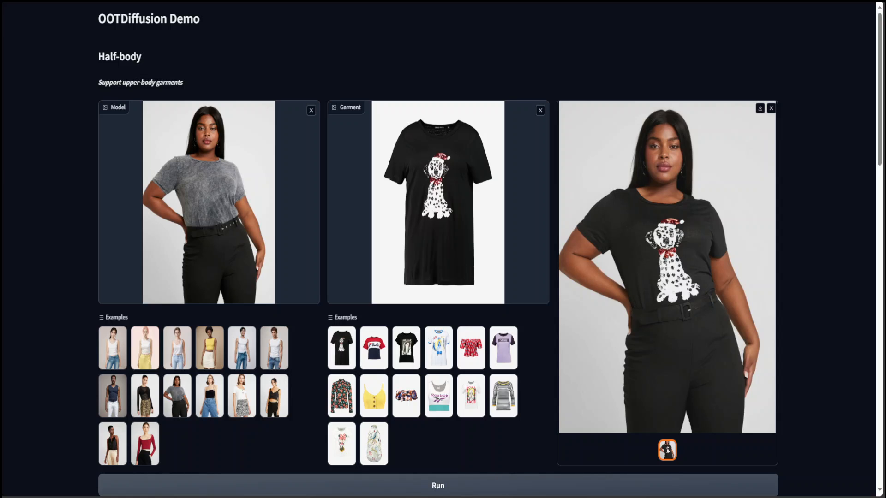
In the Full-body section choose the man in the grey sweatshirt as model.
scroll(down, 3)
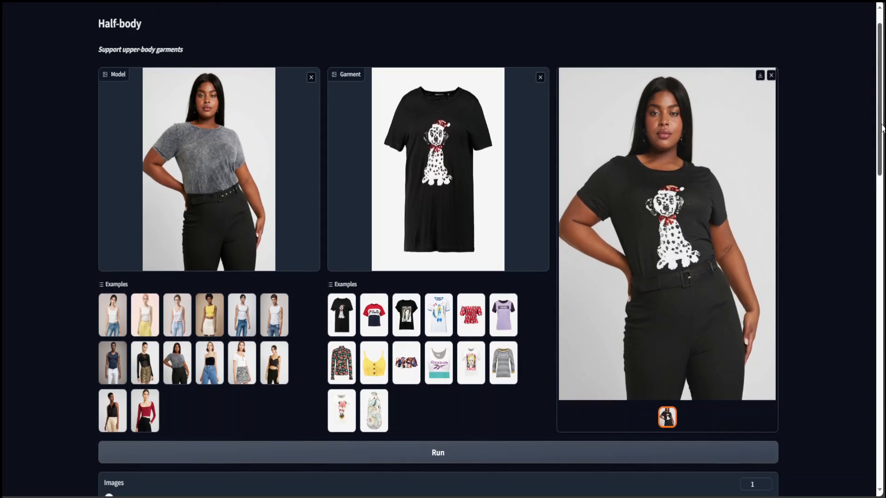
scroll(down, 3)
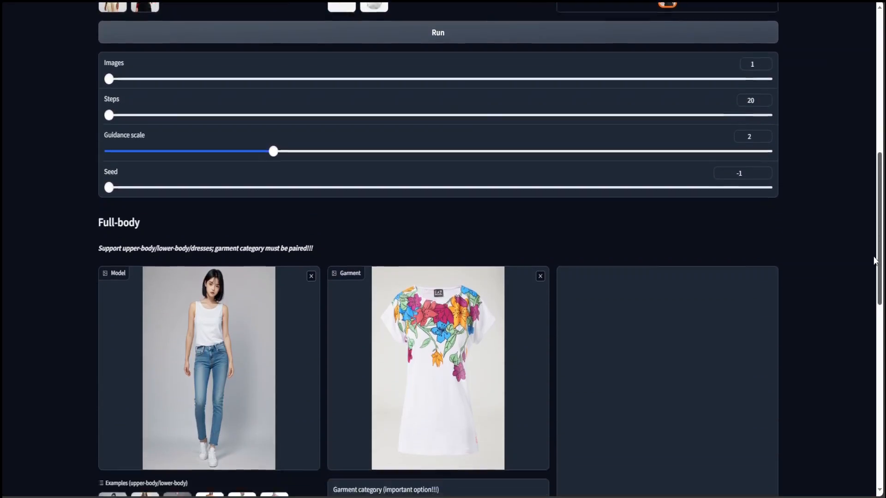
scroll(down, 3)
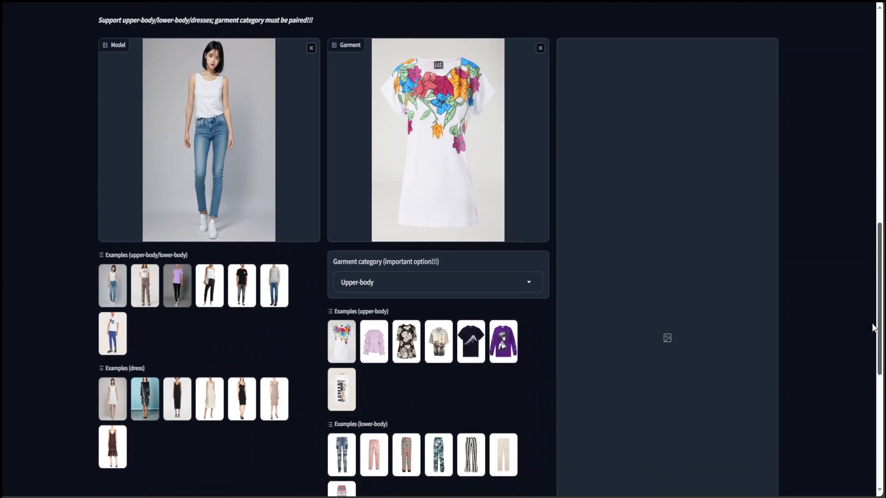
mouse_move(198, 142)
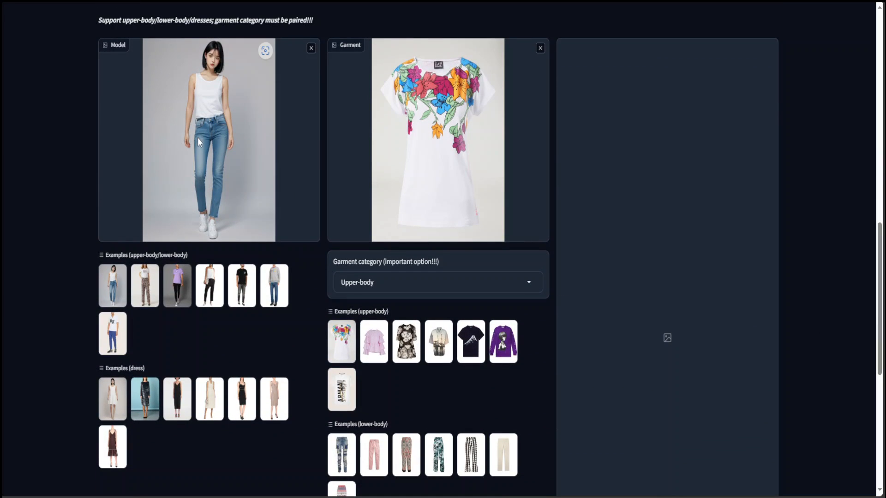
click(242, 399)
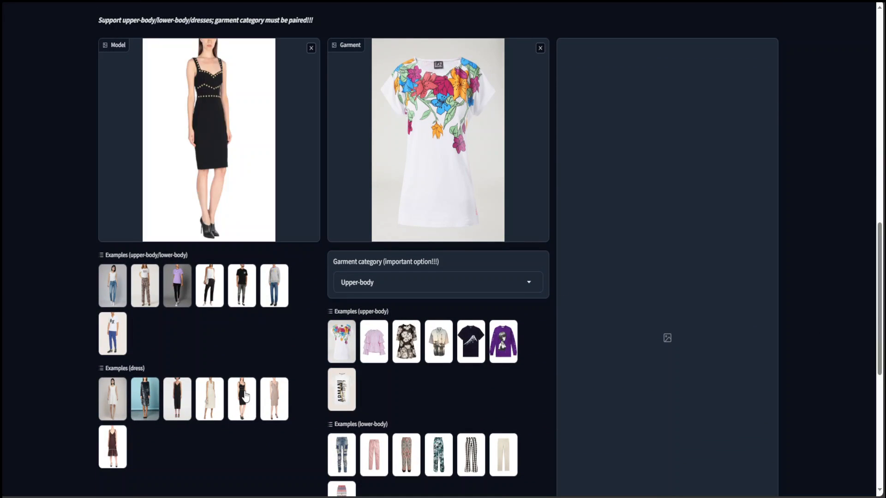
mouse_move(286, 422)
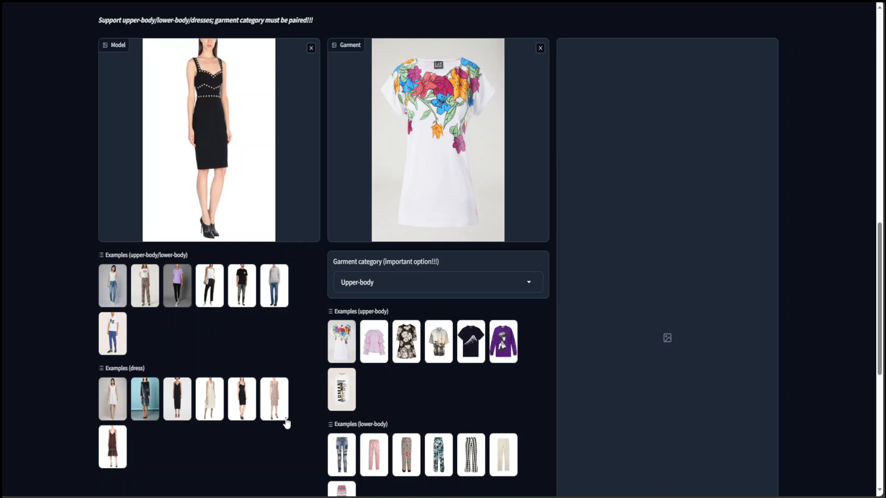
click(274, 285)
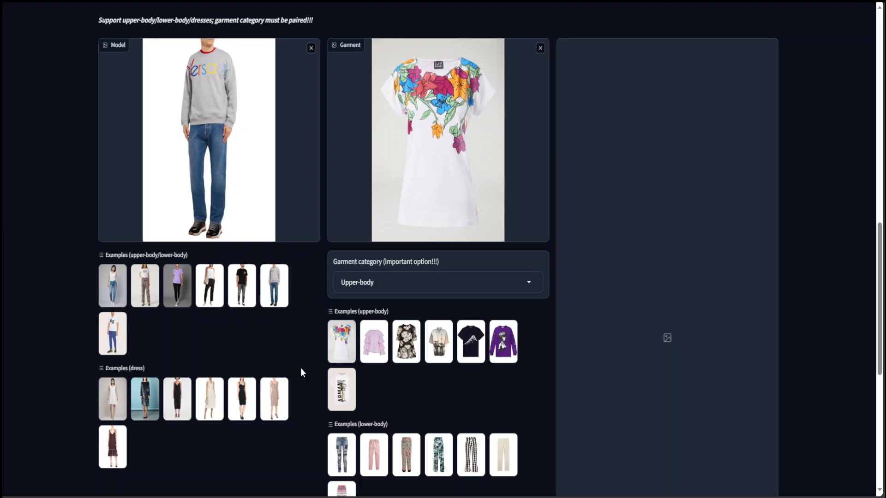
mouse_move(540, 148)
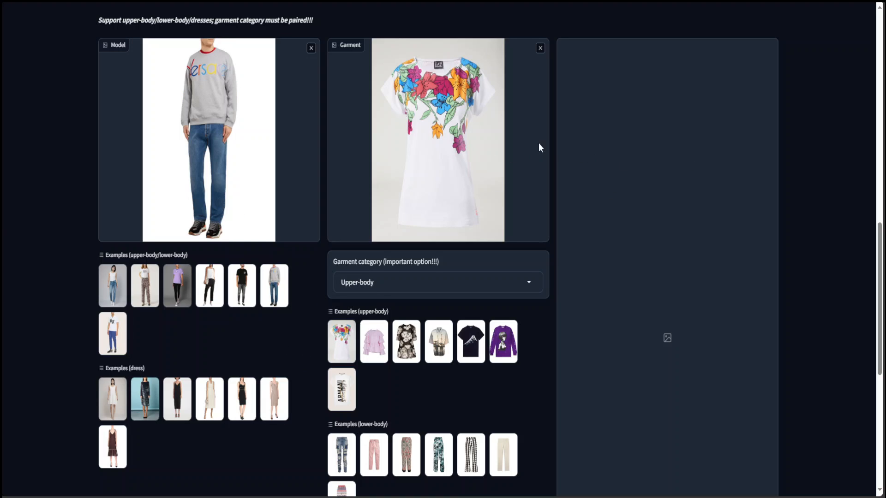
Scroll through the Full-body section to view the man wearing the white floral T-shirt.
scroll(down, 3)
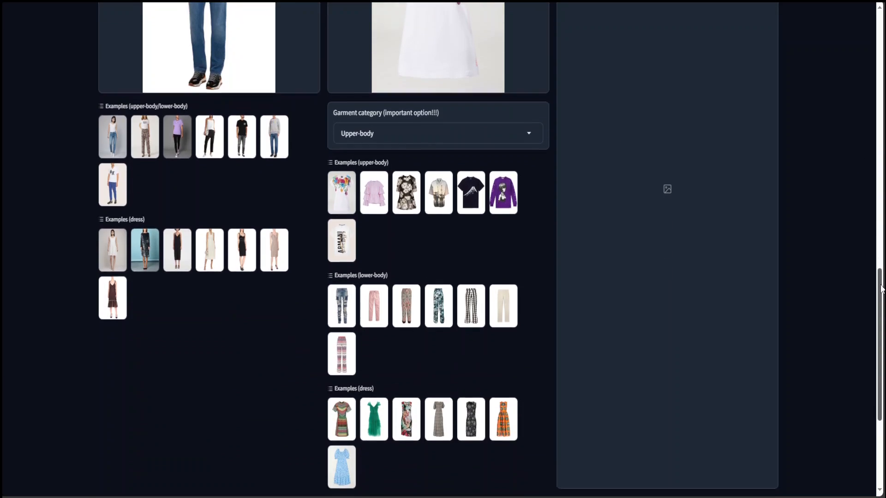
scroll(down, 3)
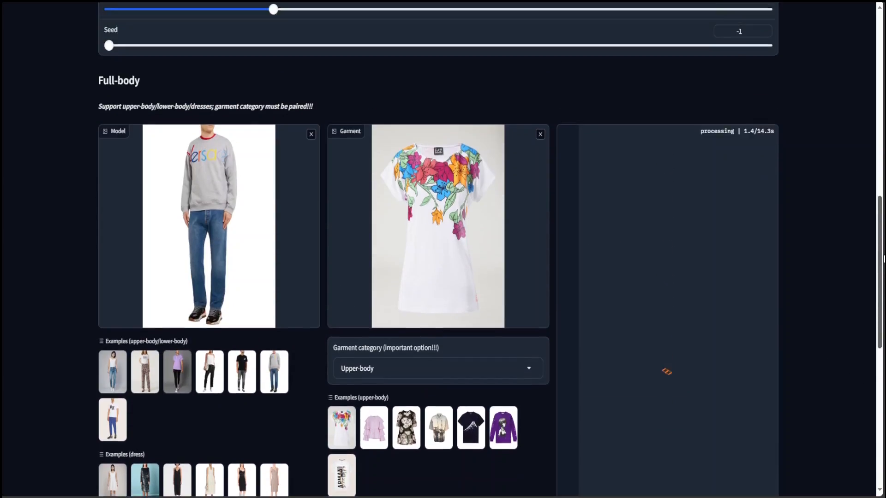
scroll(down, 3)
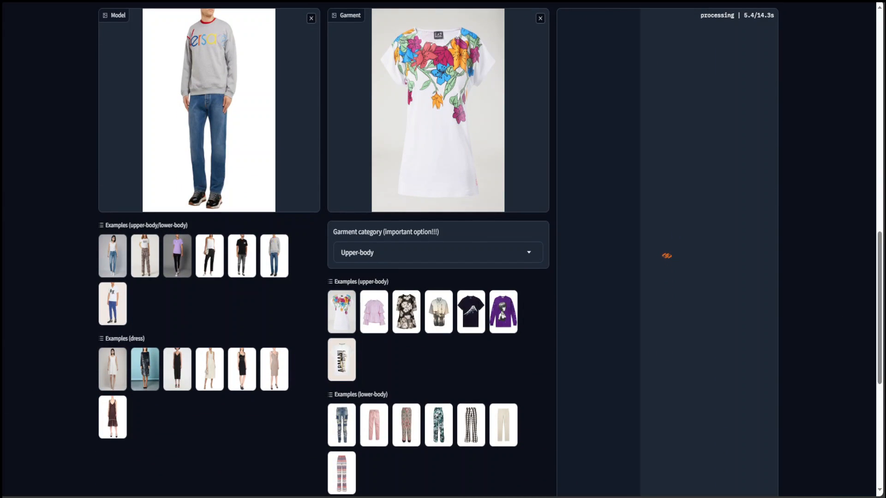
scroll(down, 3)
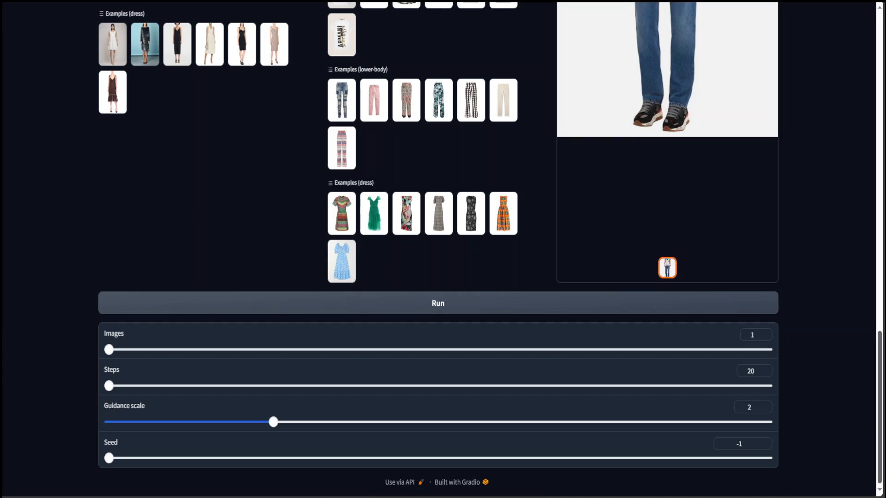
scroll(up, 3)
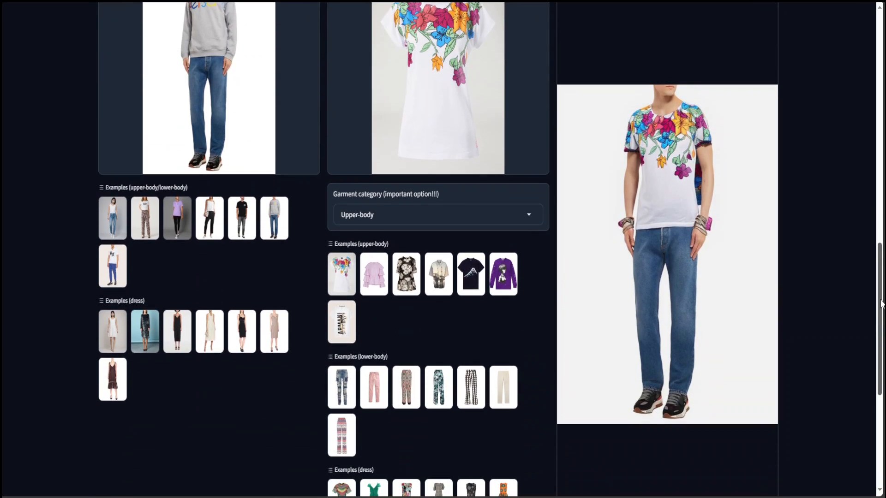
scroll(up, 3)
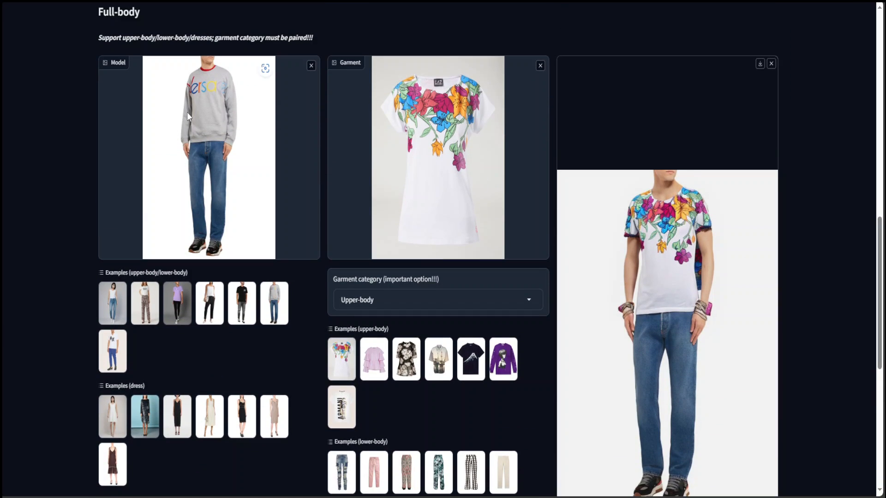
mouse_move(417, 180)
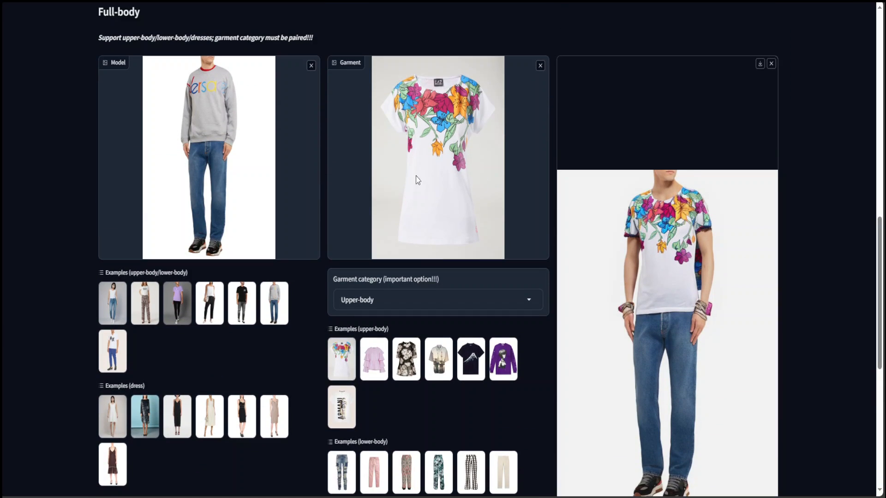
mouse_move(827, 282)
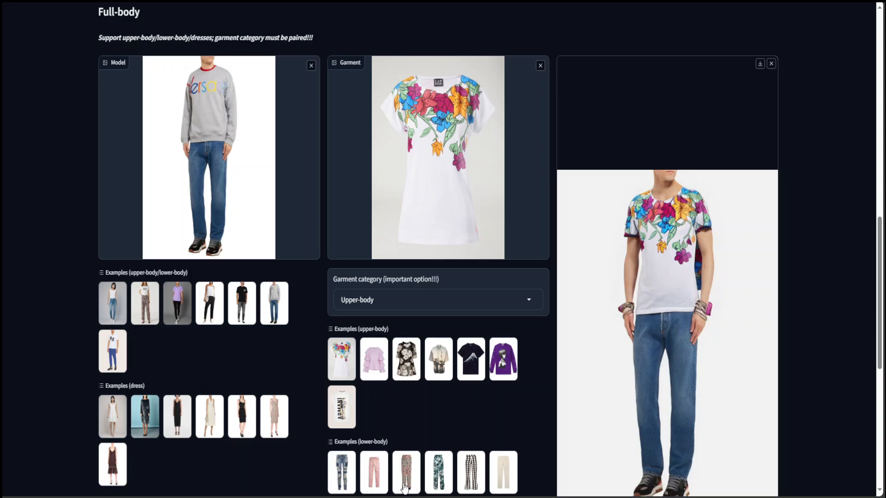
mouse_move(558, 418)
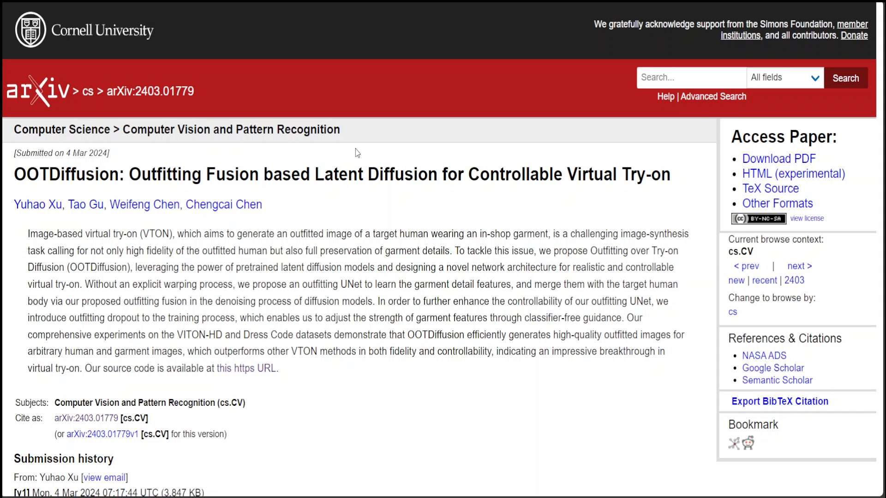
mouse_move(253, 295)
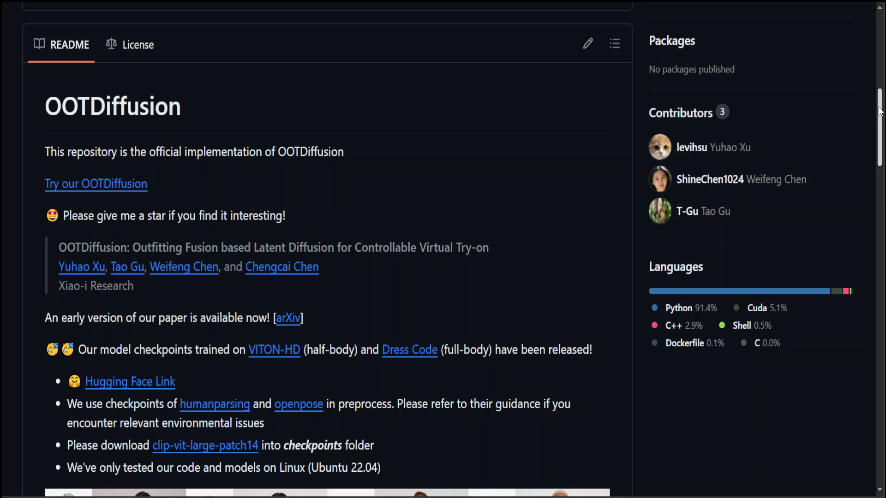
Go to the Installation and Inference commands and mark the model-image-path placeholder.
scroll(down, 3)
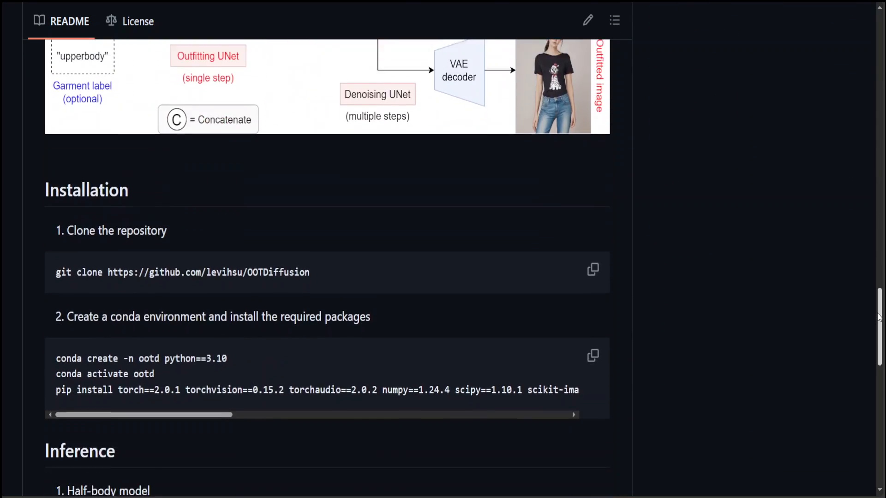
scroll(down, 3)
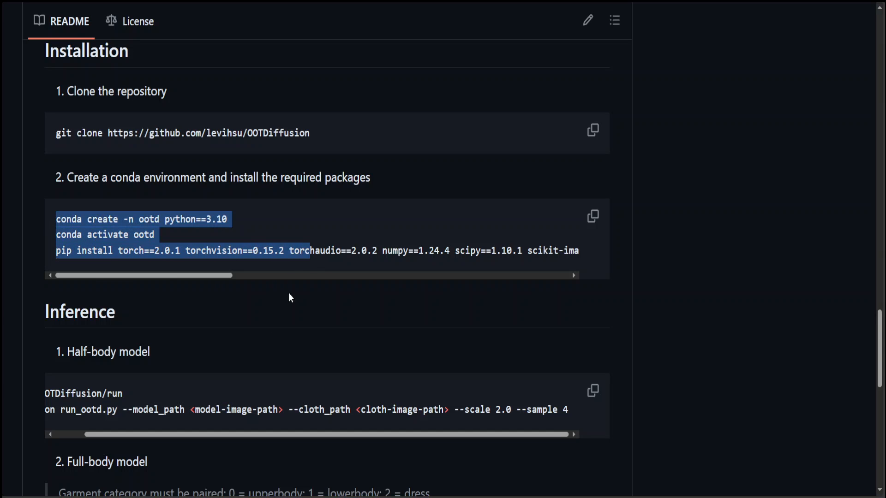
scroll(left, 3)
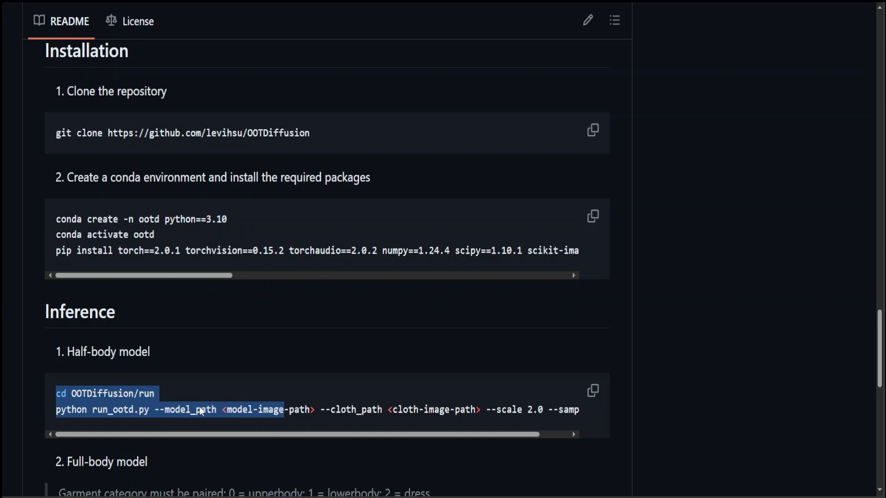
double_click(266, 410)
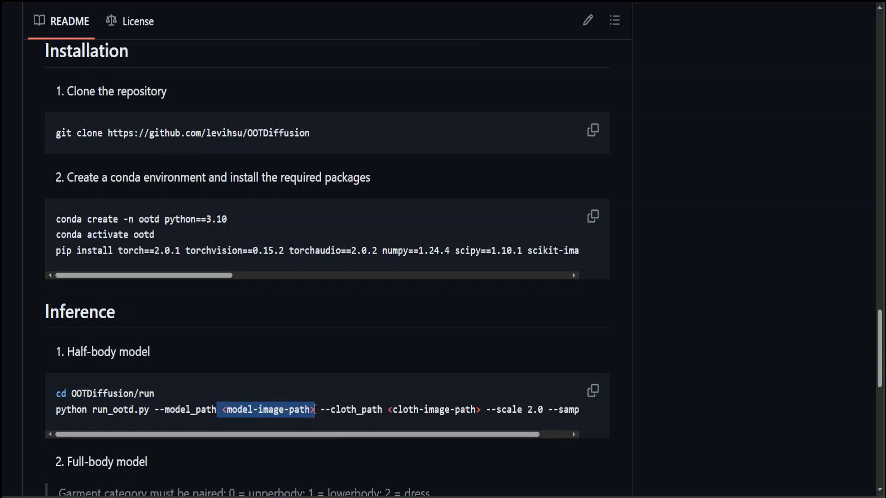
Scroll on past the inference commands to the architecture diagram.
scroll(up, 3)
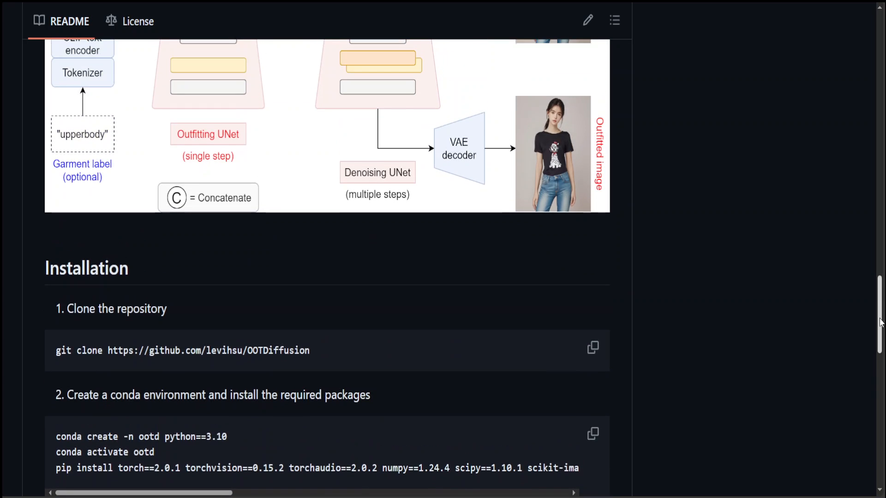
scroll(down, 3)
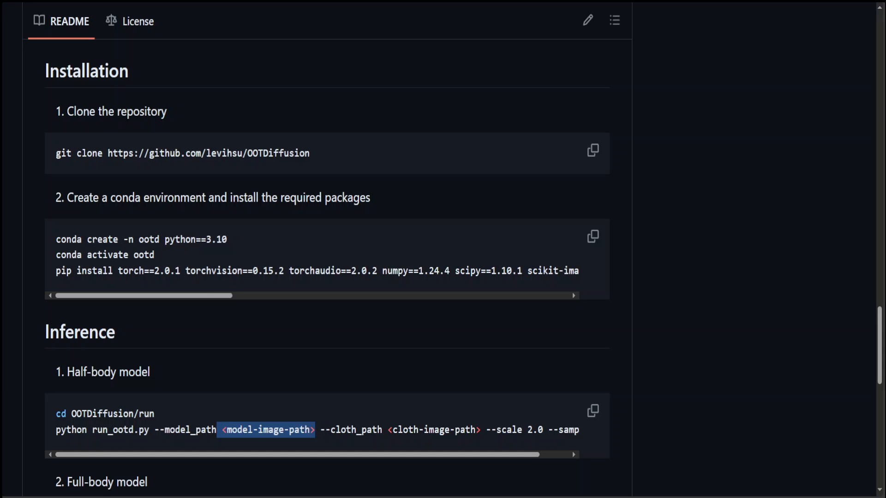
scroll(down, 3)
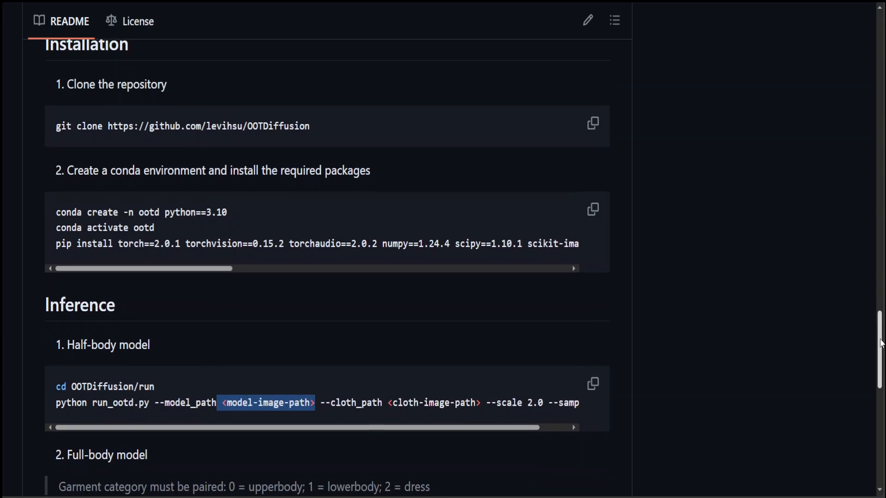
scroll(up, 3)
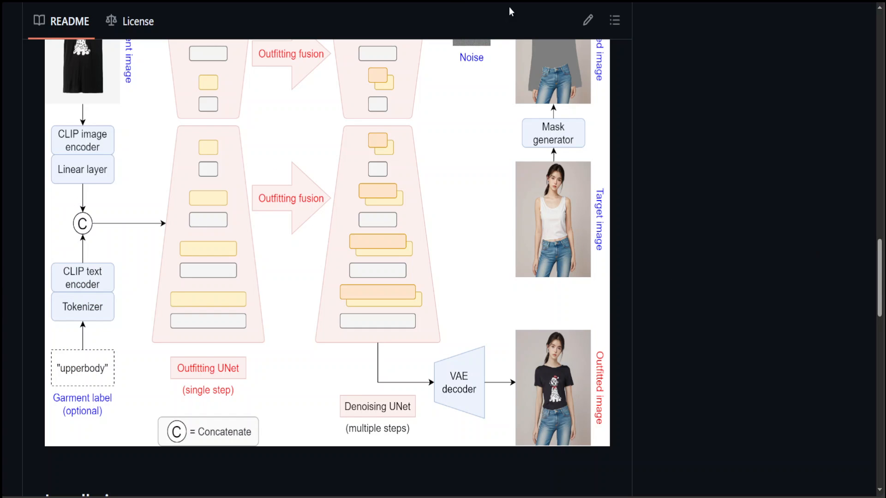
mouse_move(879, 288)
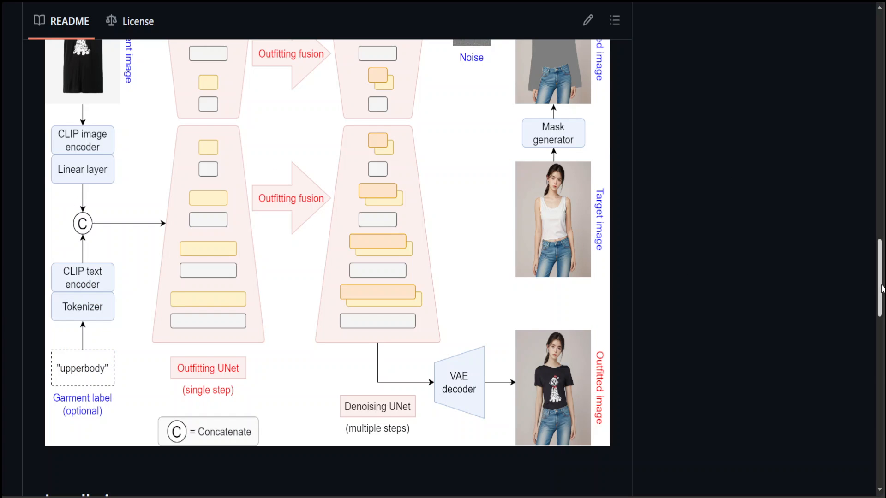
Scroll back up to the README top with its checkpoint notes and sample gallery.
scroll(up, 3)
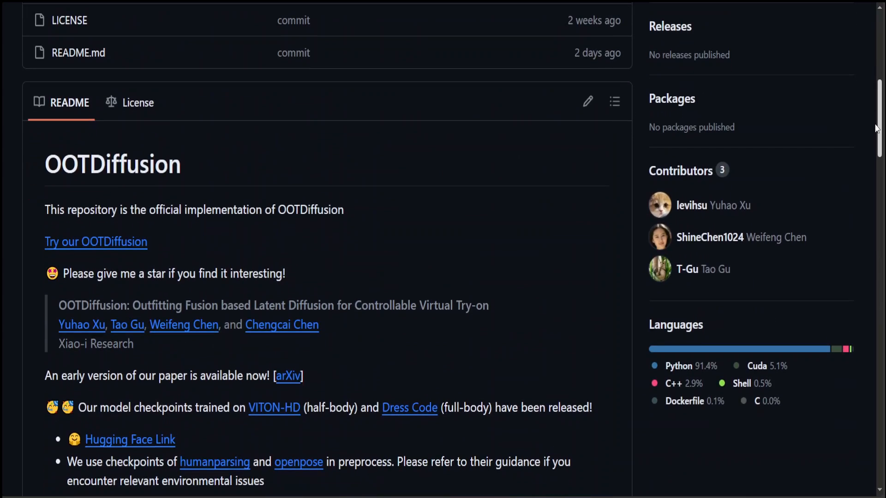
scroll(down, 3)
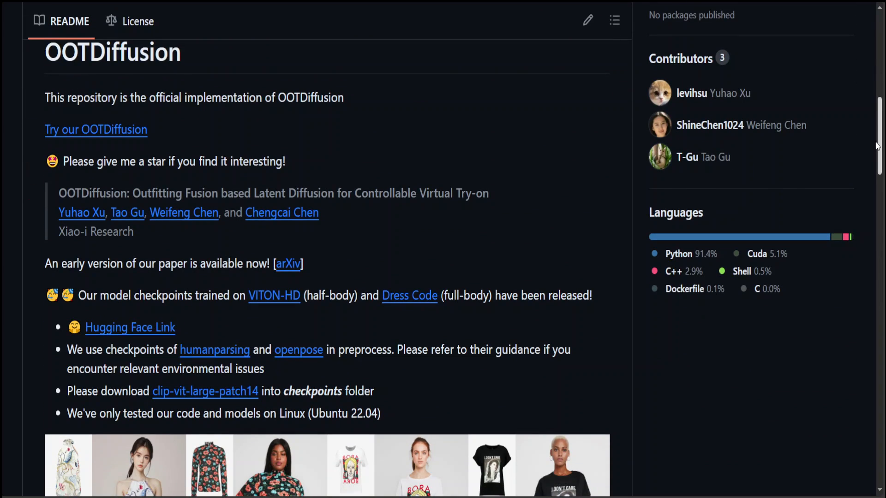
scroll(down, 3)
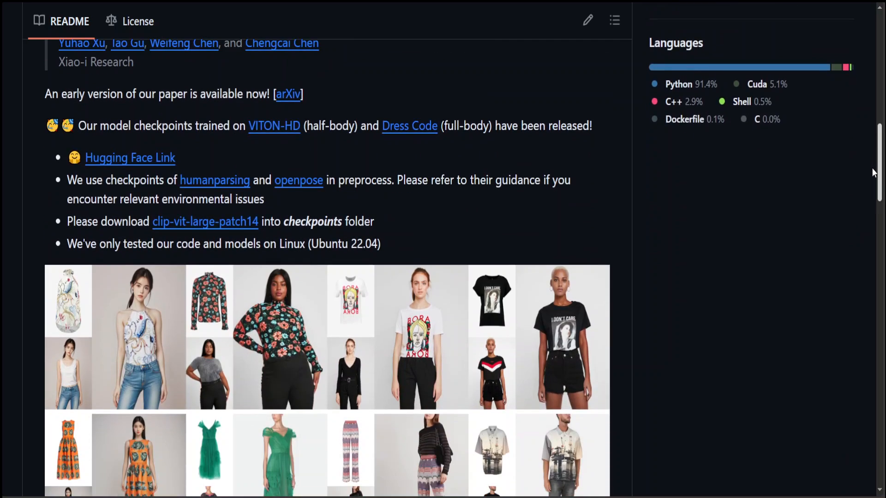
scroll(up, 3)
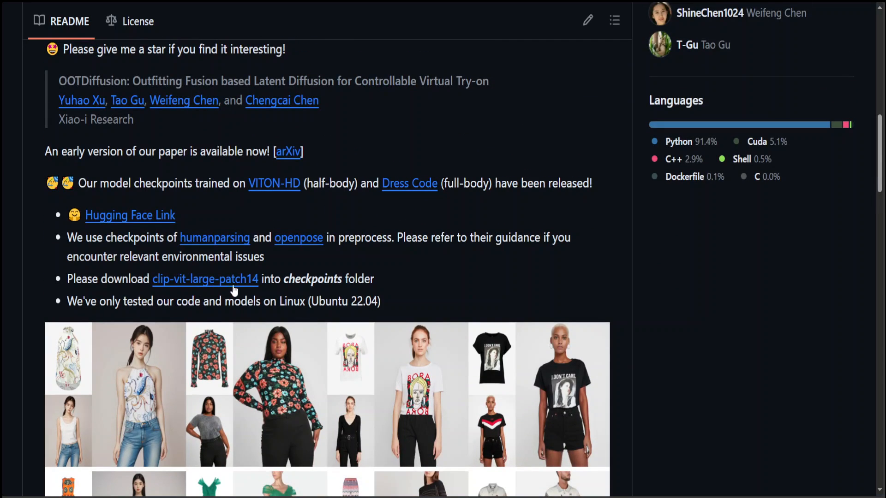
mouse_move(282, 295)
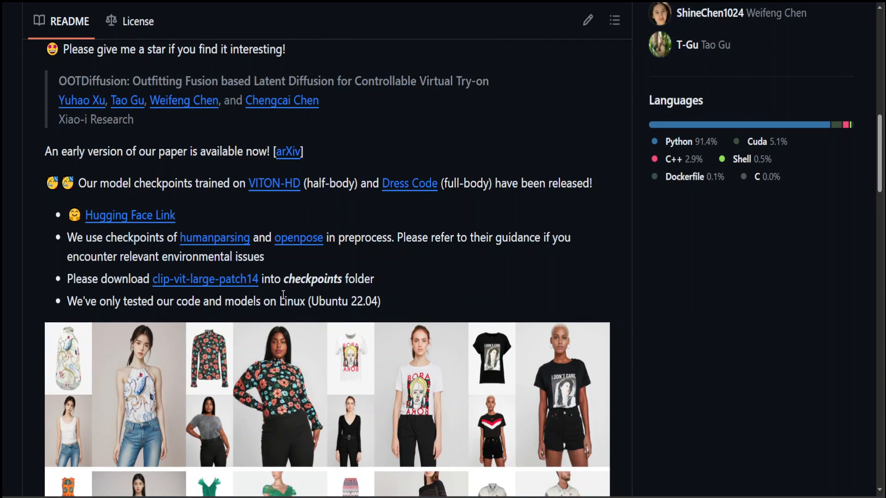
mouse_move(393, 299)
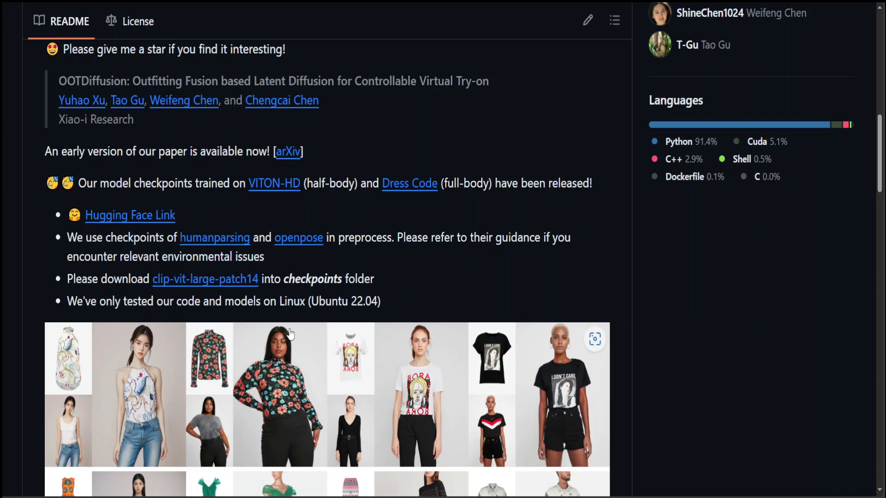
mouse_move(278, 319)
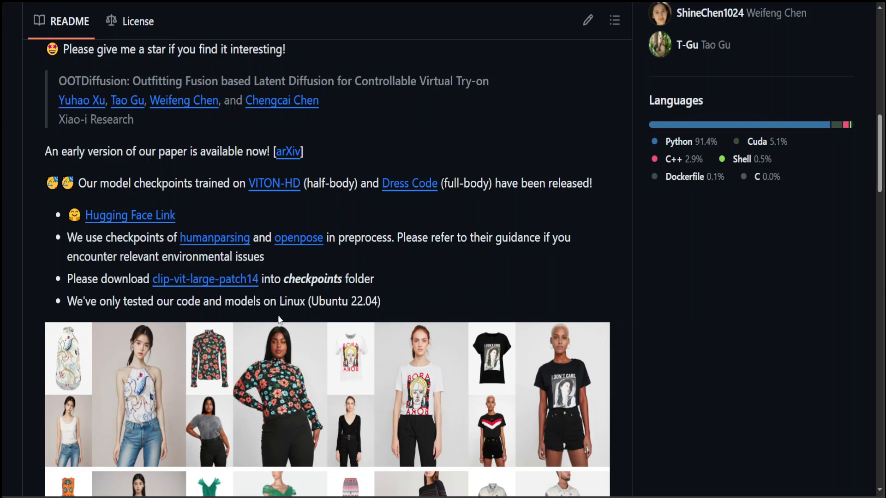
mouse_move(353, 303)
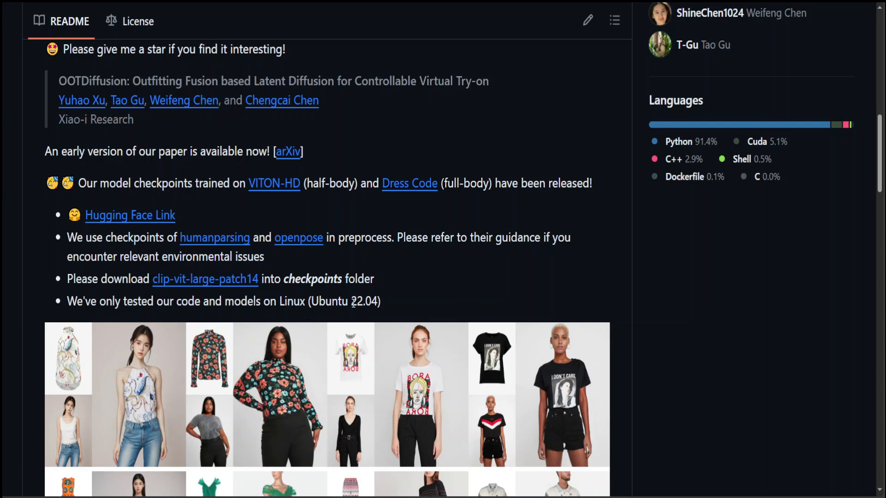
mouse_move(385, 312)
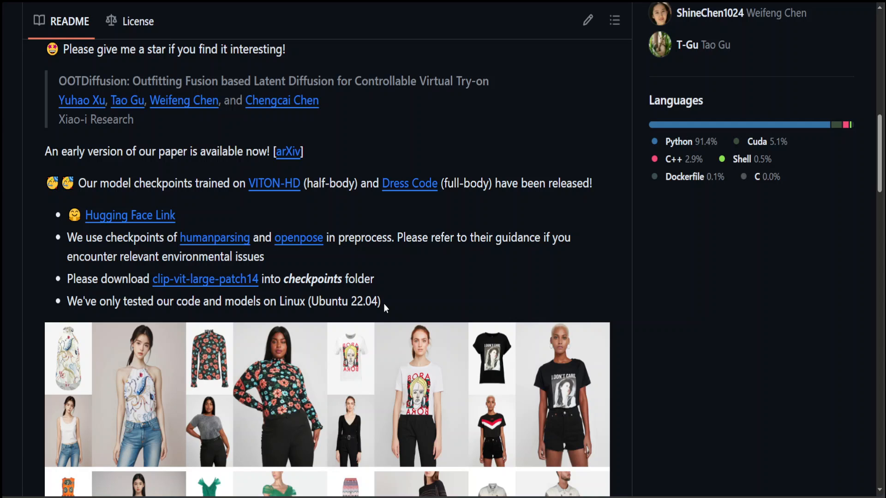
mouse_move(383, 309)
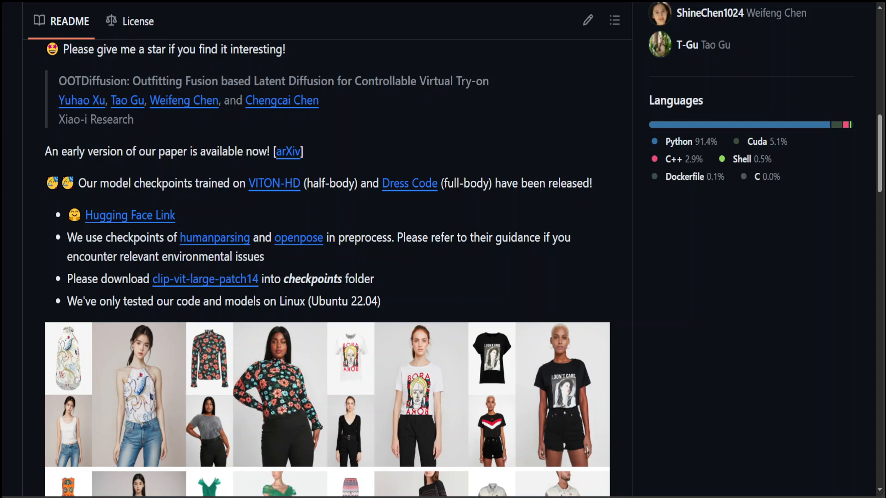
mouse_move(192, 131)
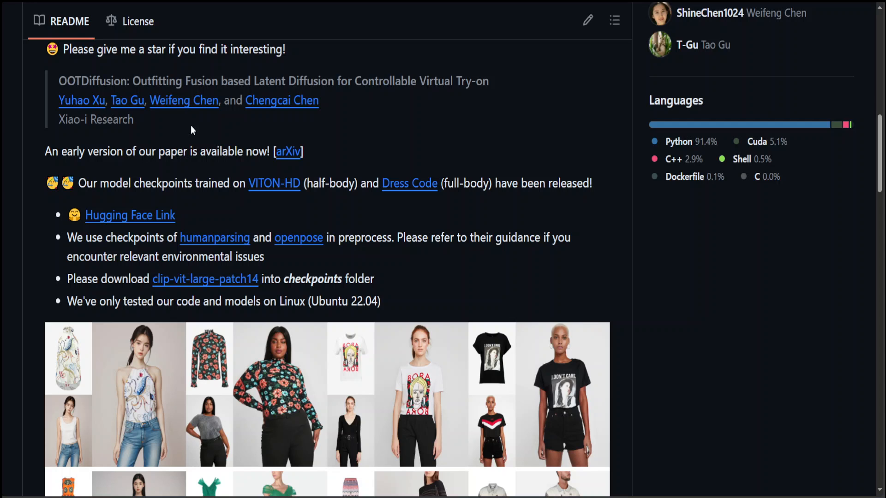
Scroll down to show the full sample image grid above the architecture diagram.
scroll(down, 3)
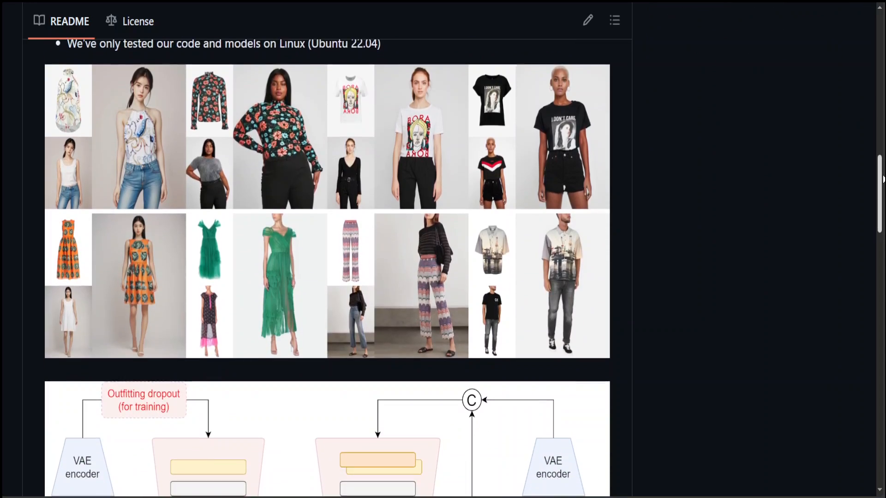